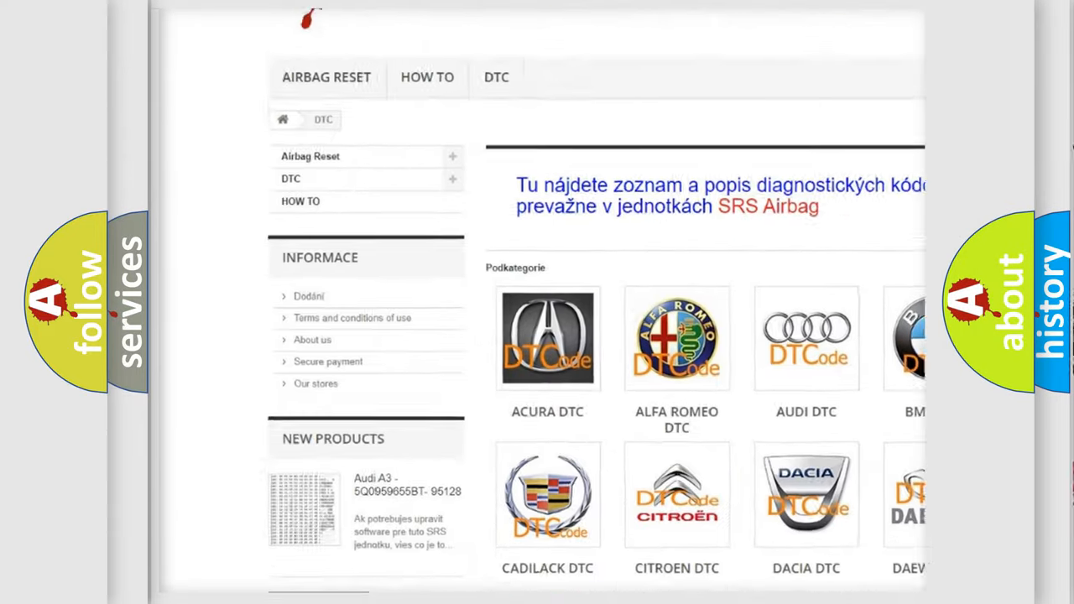
scroll("down", 3)
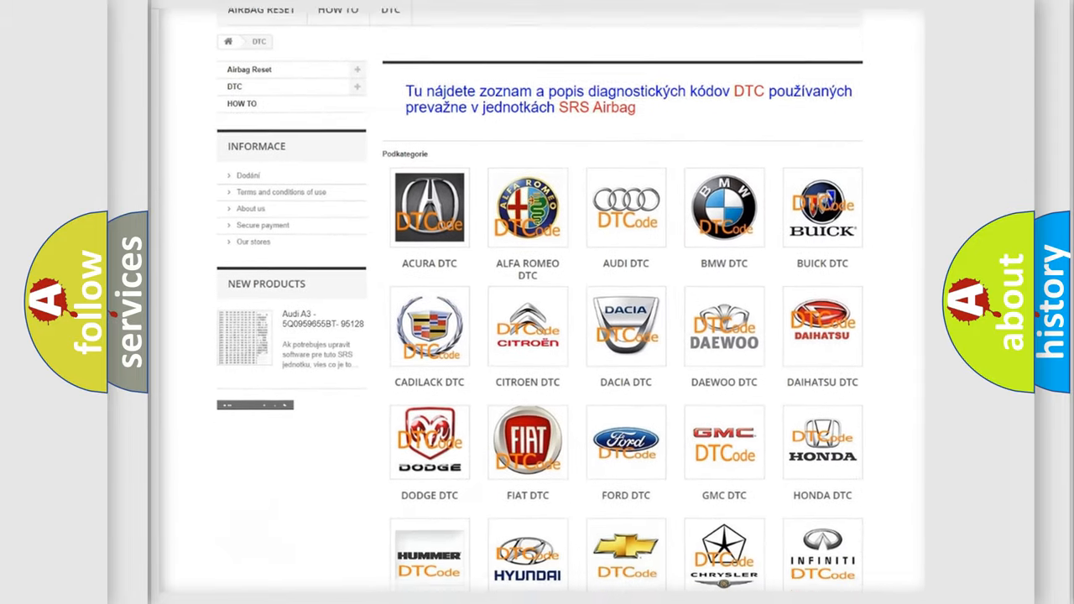
scroll("down", 3)
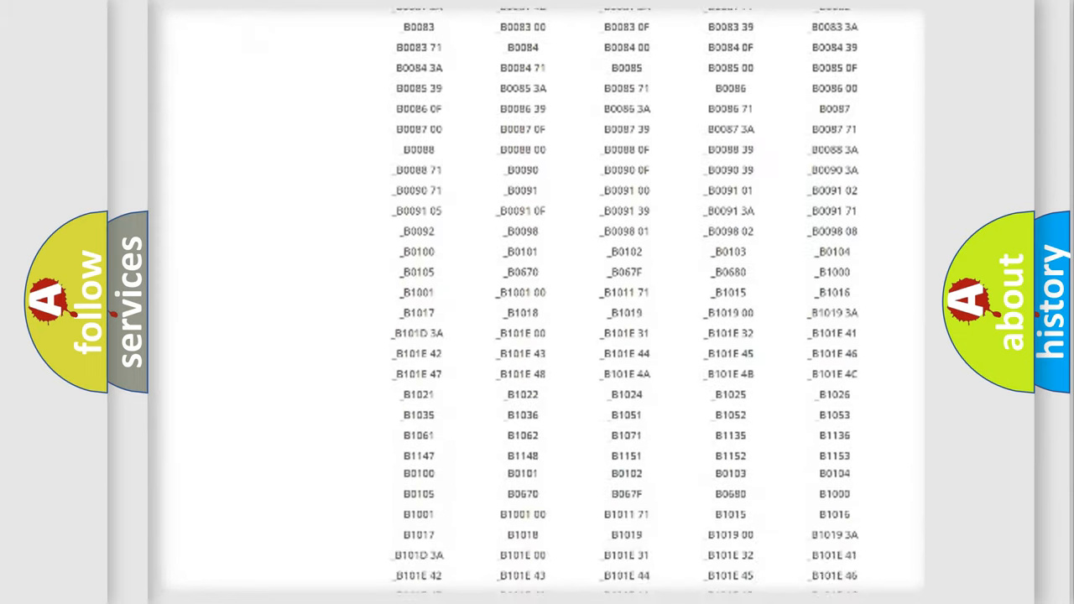
scroll("up", 3)
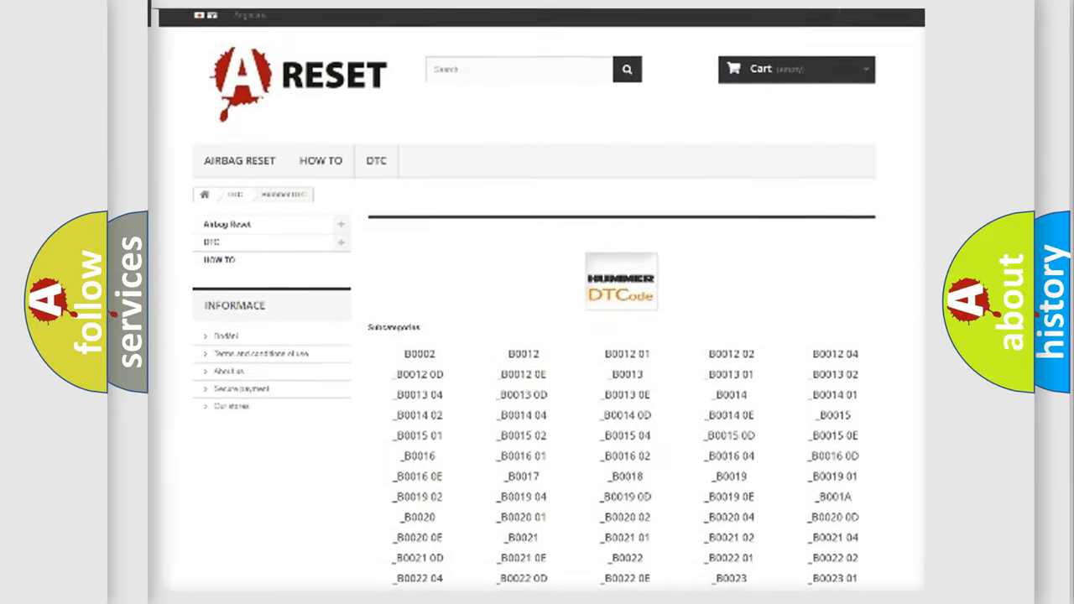